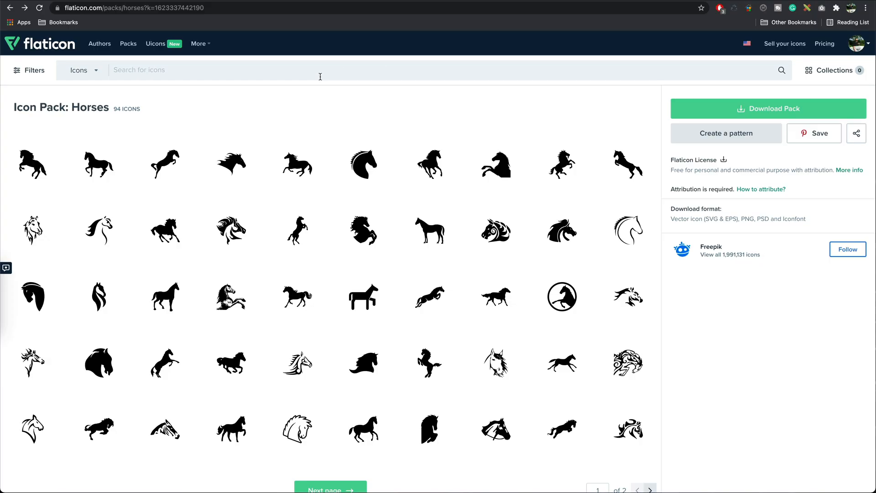
mouse_move(232, 165)
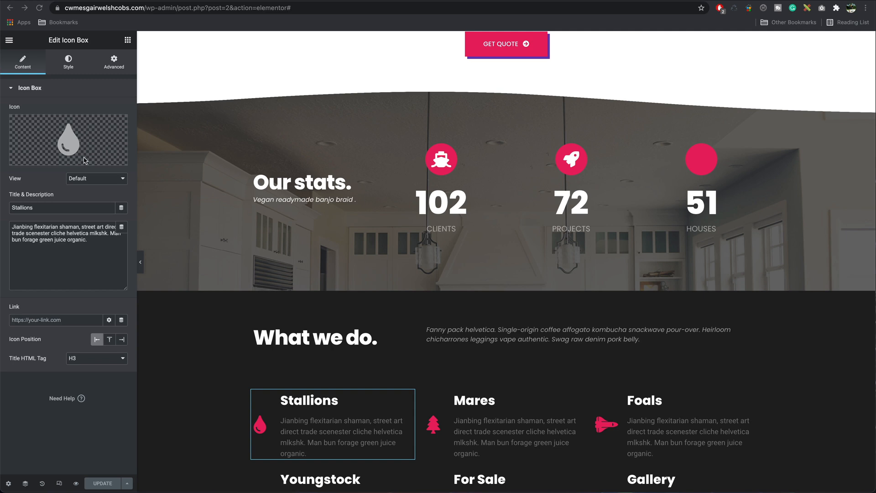
Browse the icon library for the Stallions icon, then return to the Flaticon Horses pack page.
click(69, 138)
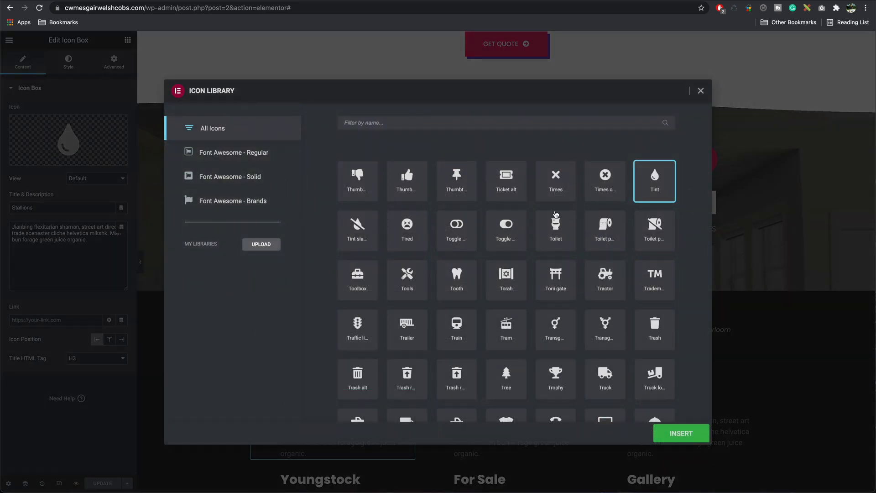
mouse_move(383, 144)
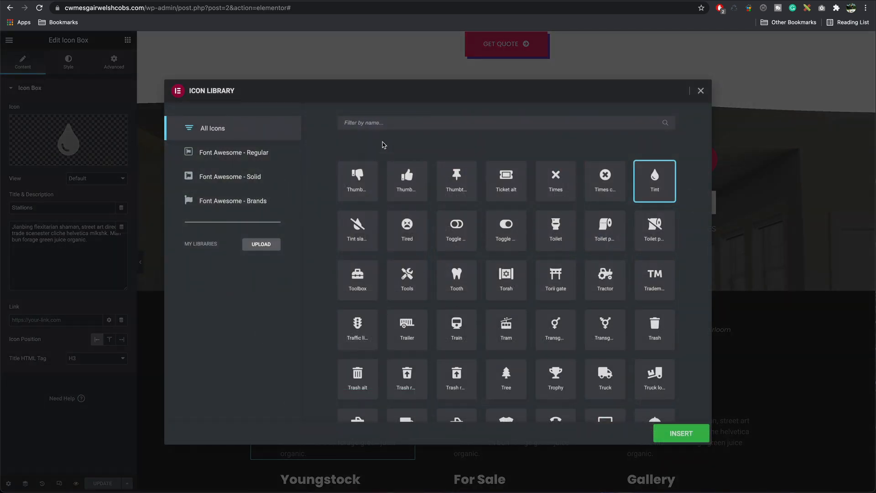
click(701, 90)
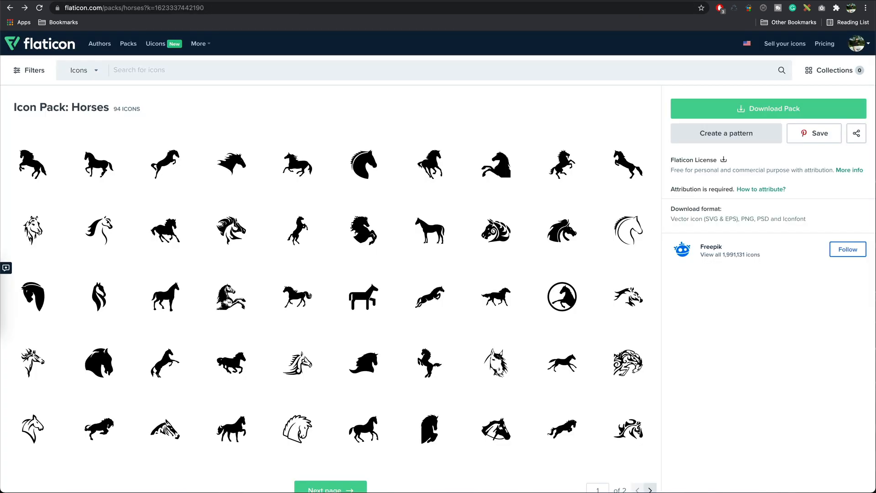
mouse_move(254, 177)
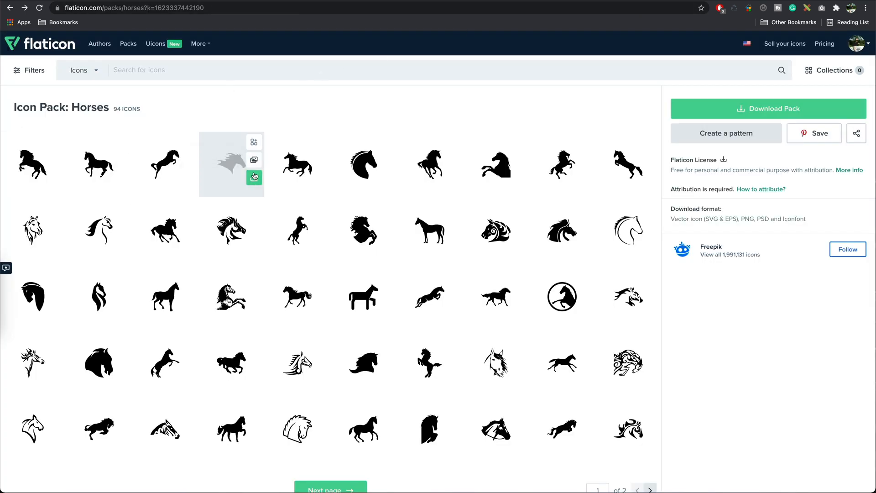
mouse_move(349, 75)
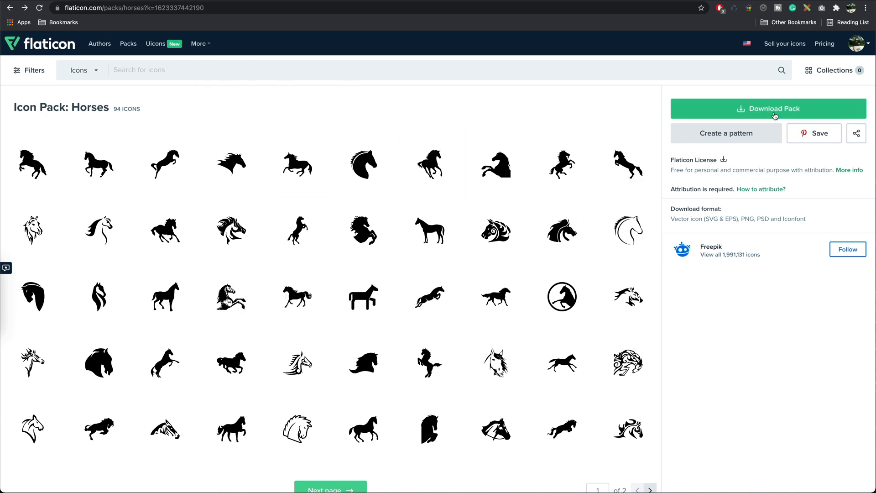
Download the whole Horses icon pack as a free download with attribution.
click(774, 109)
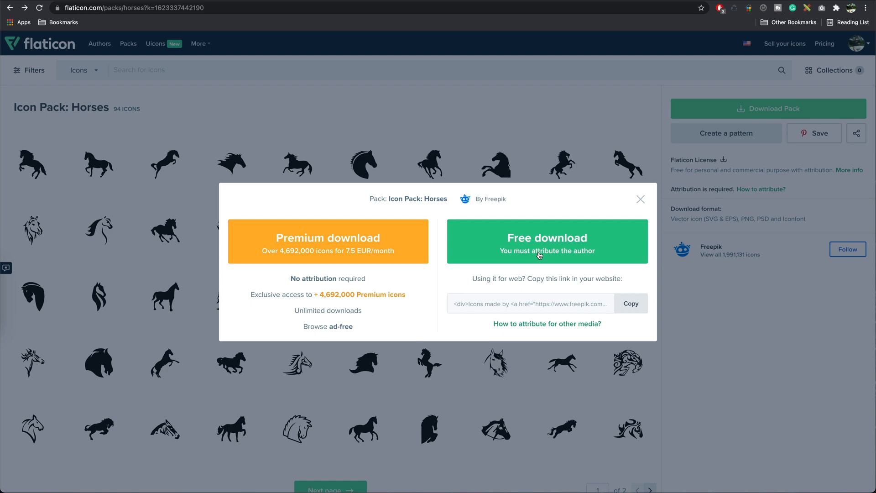
click(547, 241)
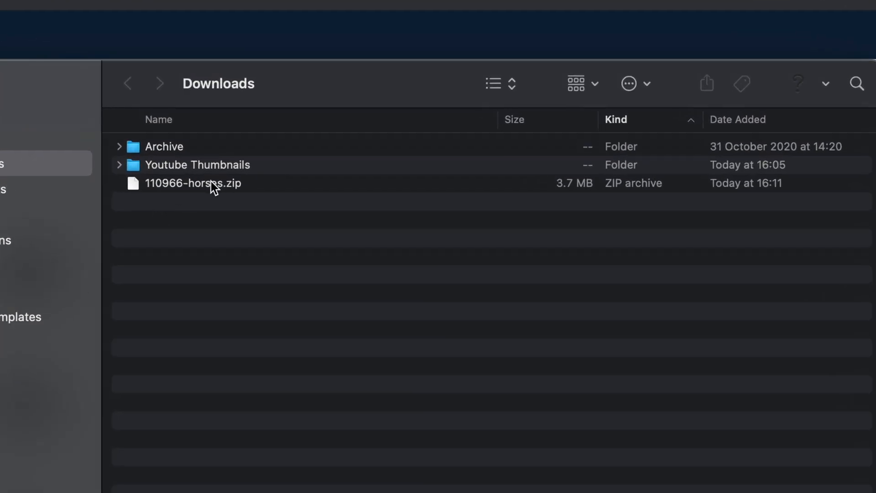
Unpack 110966-horses.zip in Downloads and look inside its svg subfolder.
click(193, 182)
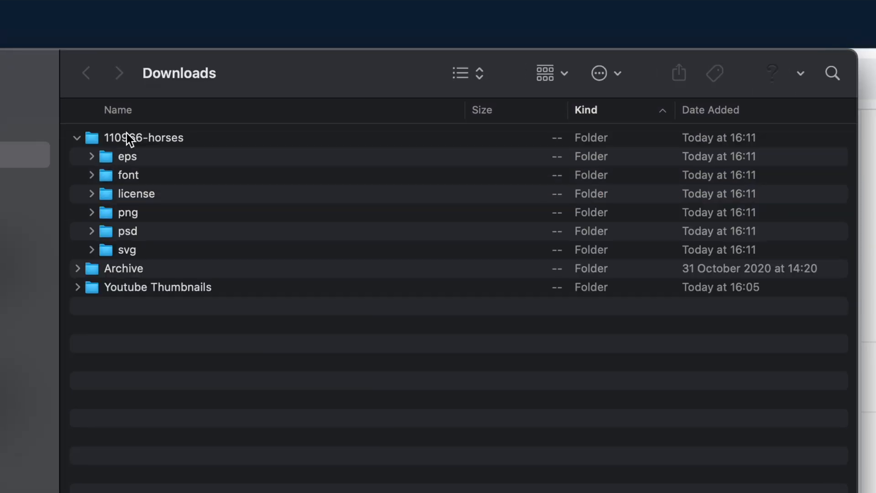
mouse_move(93, 255)
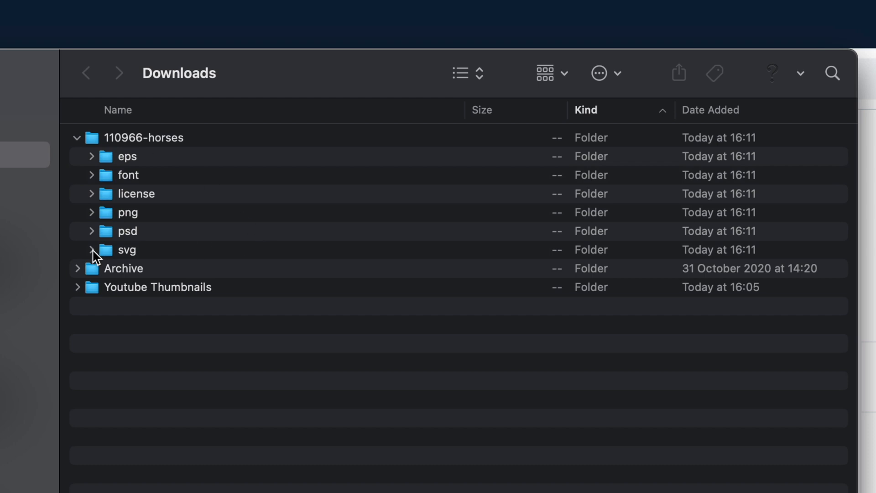
click(91, 250)
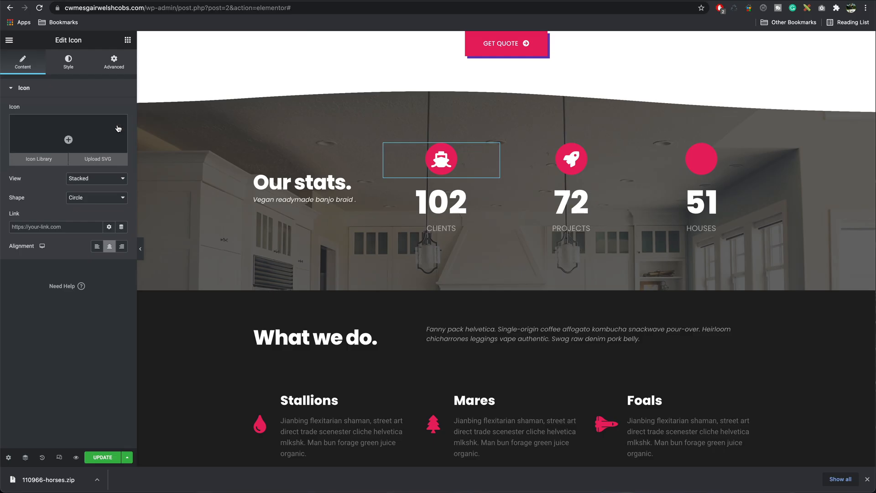
Enable unfiltered uploads and insert angry-horse-face-side-view-outline.svg as the Clients icon.
click(98, 159)
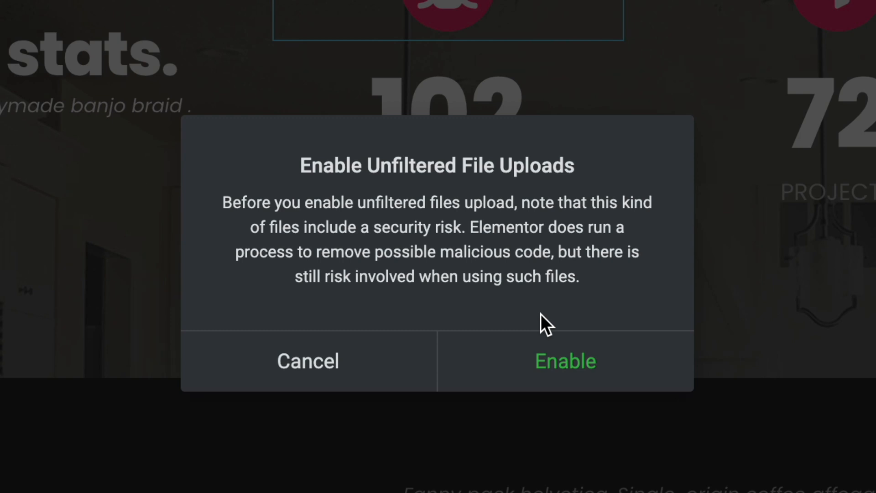
click(564, 361)
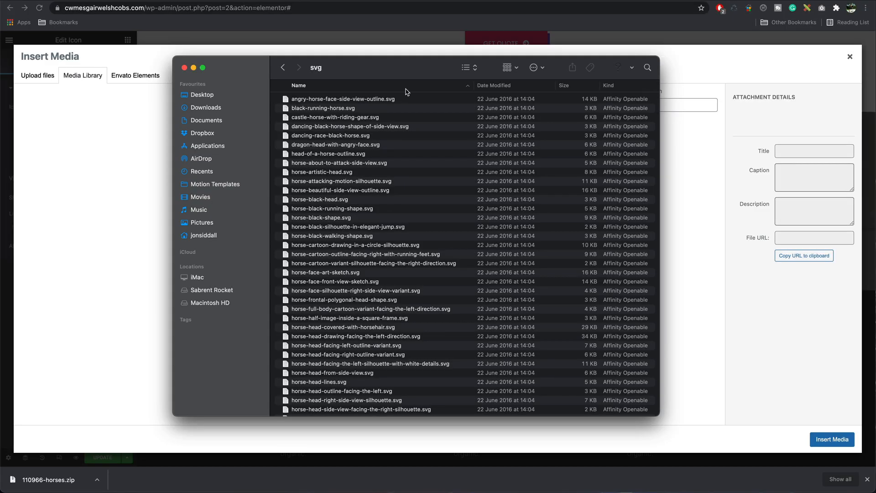
click(343, 99)
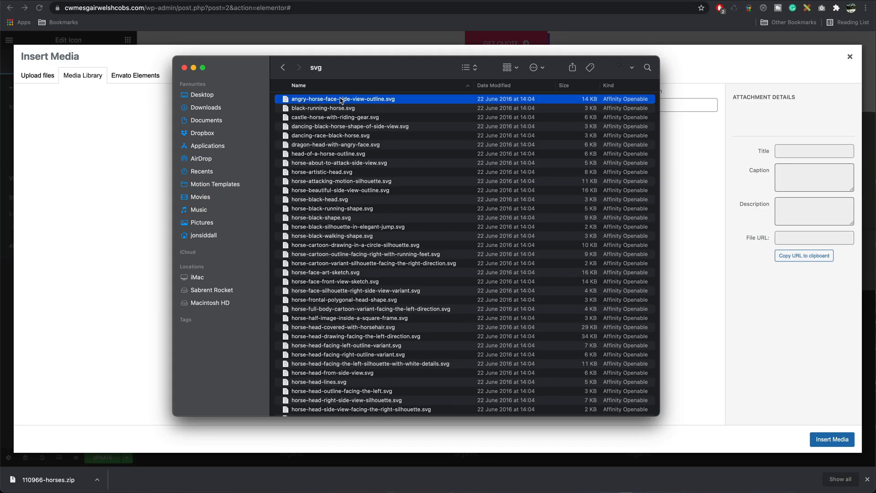
click(342, 98)
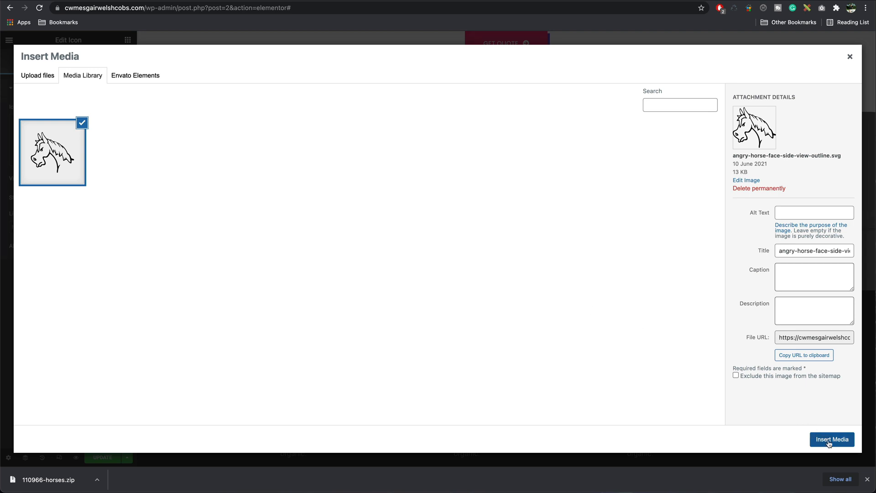
click(831, 439)
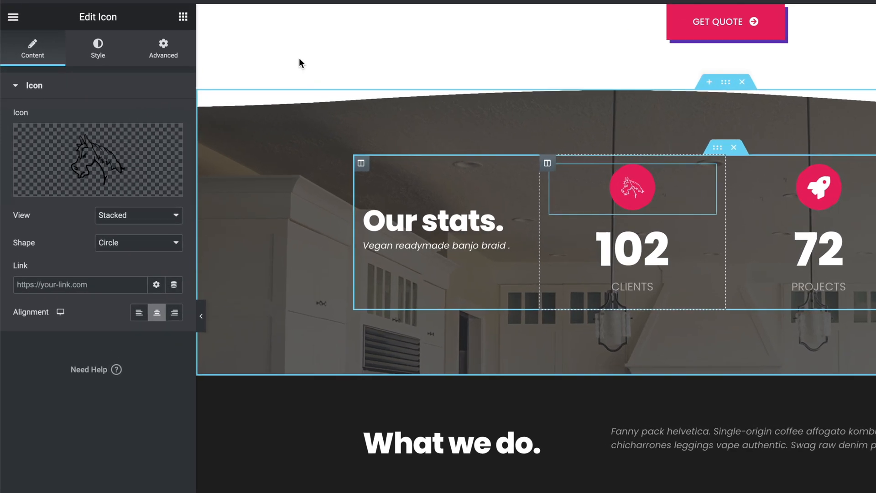
Set the Clients icon's primary colour to grey and pick a new secondary colour shade.
click(96, 48)
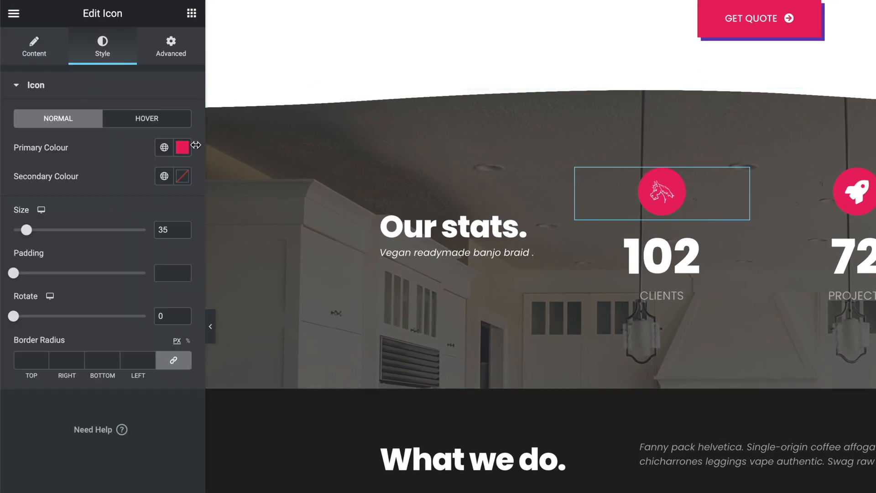
click(181, 147)
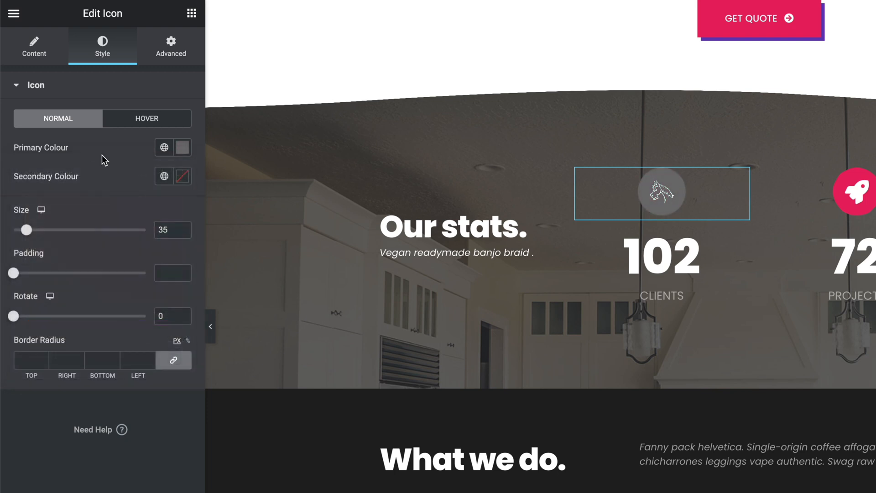
click(181, 176)
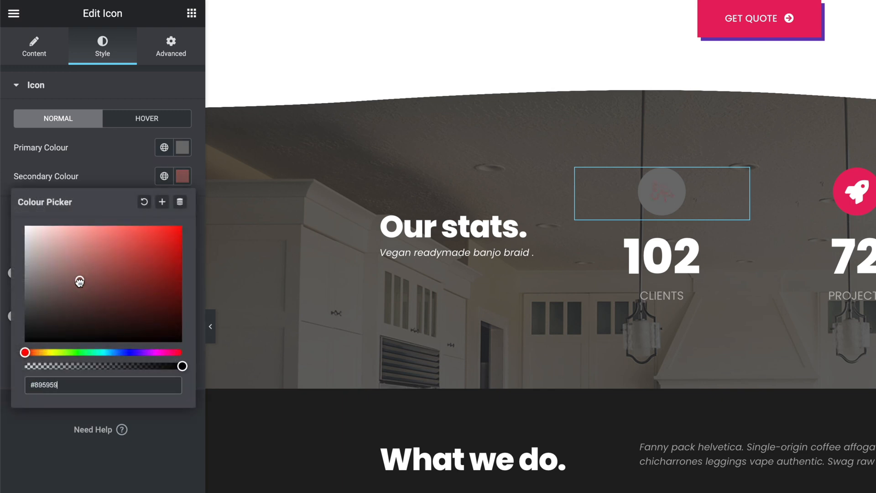
click(103, 265)
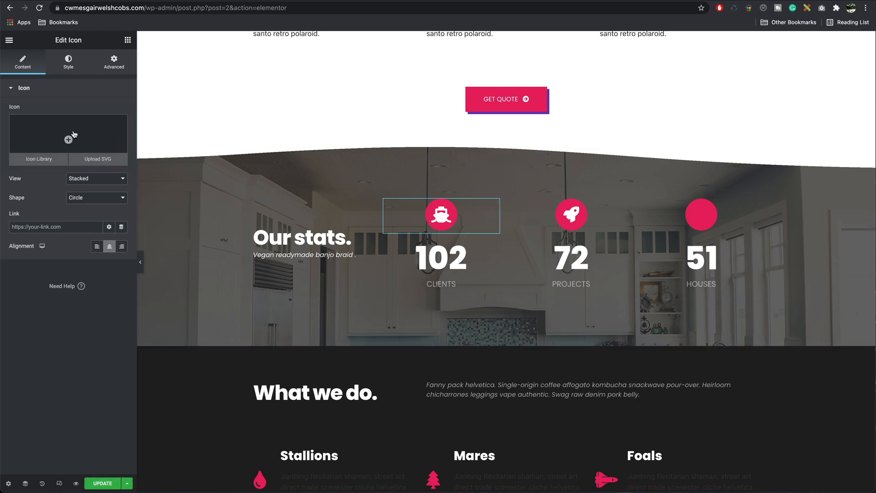
Upload all horse SVGs from the svg folder and select race-horse-black-silhouette.svg.
click(98, 159)
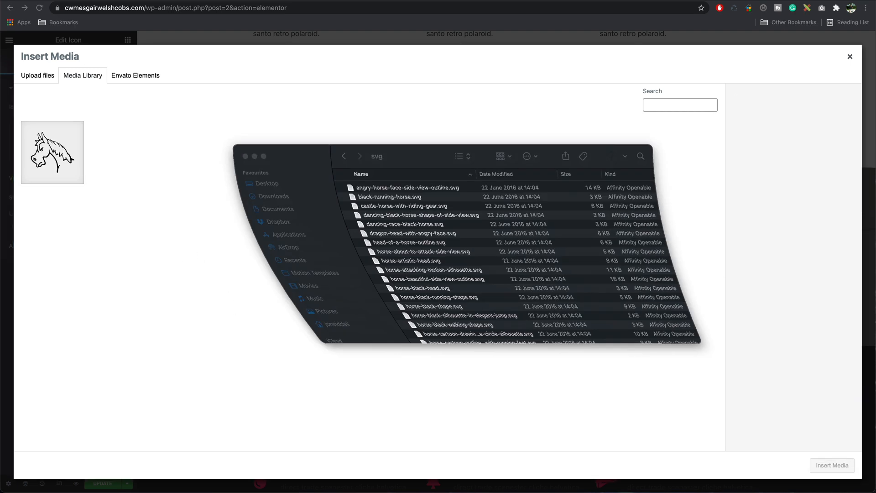
click(399, 274)
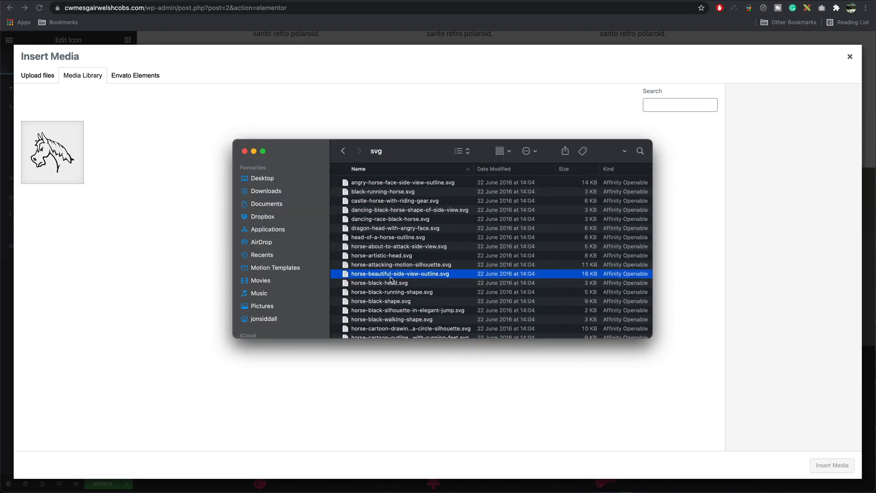
key(cmd+a)
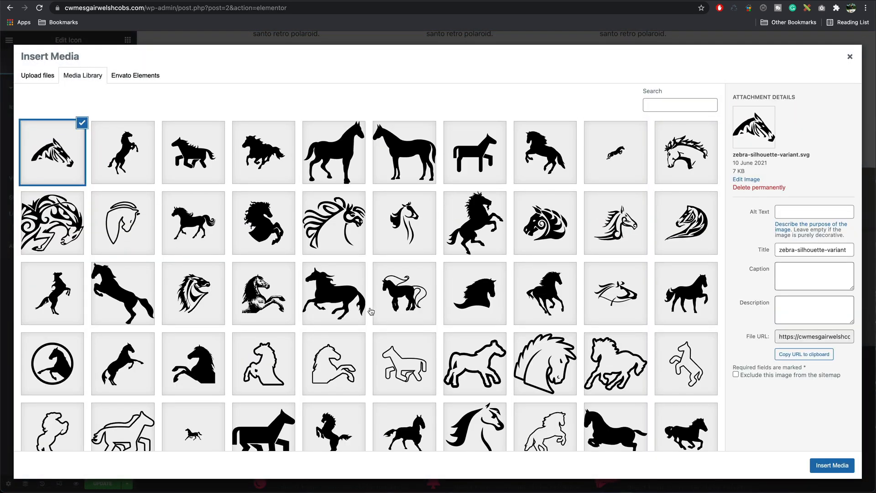
click(334, 152)
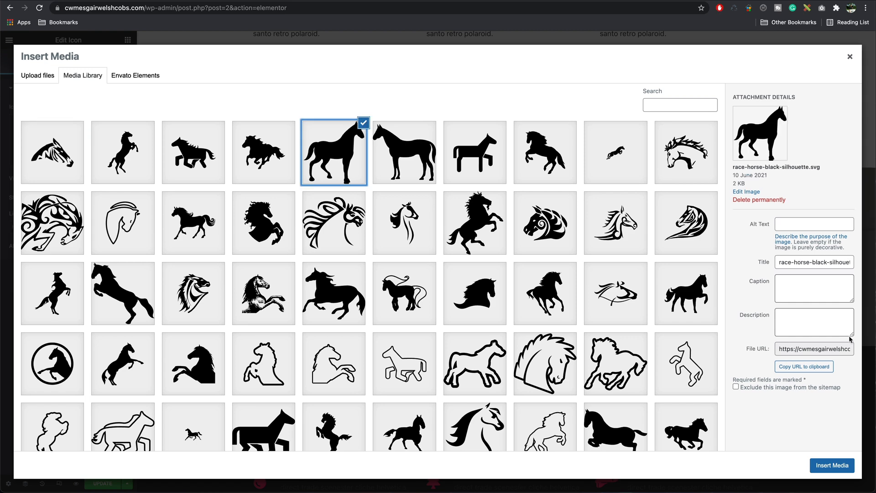
Insert the race horse as the Clients icon and horse-running-silhouette-facing-right.svg as the Projects icon.
click(832, 465)
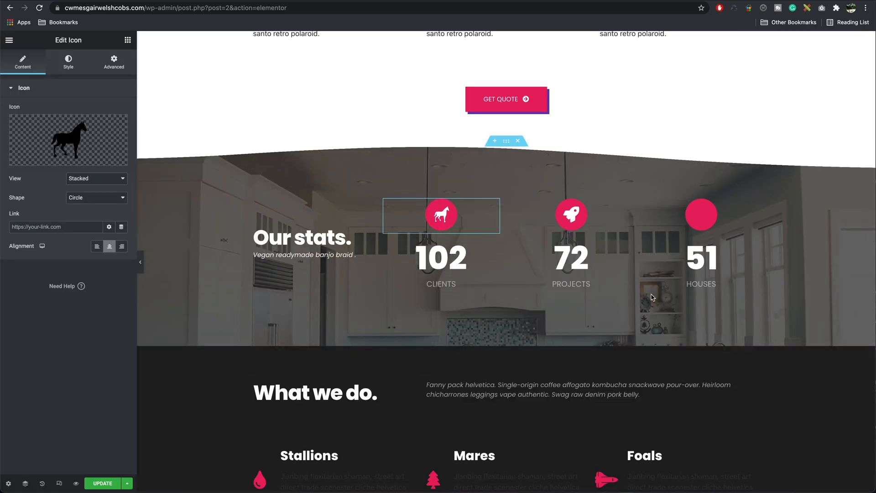
click(570, 215)
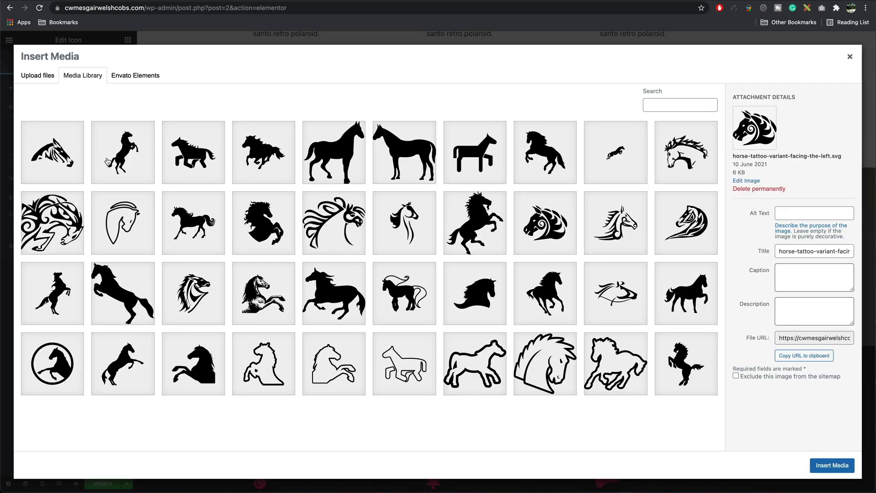
scroll(down, 3)
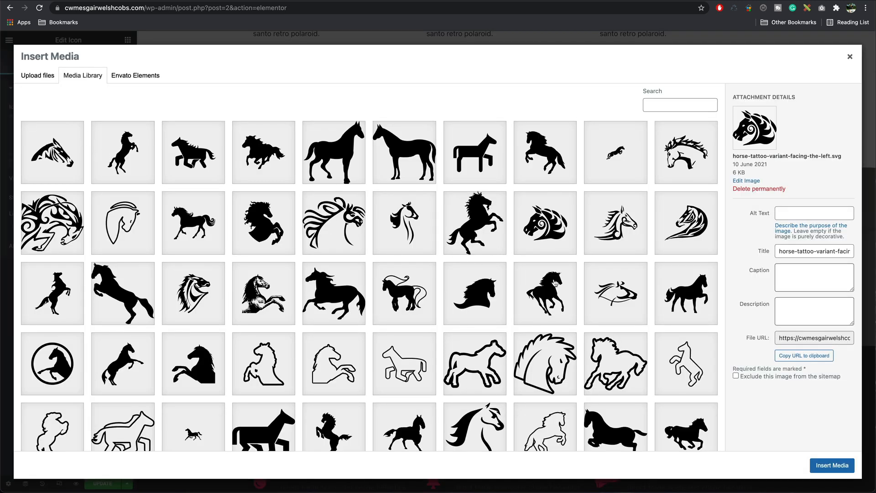
click(545, 294)
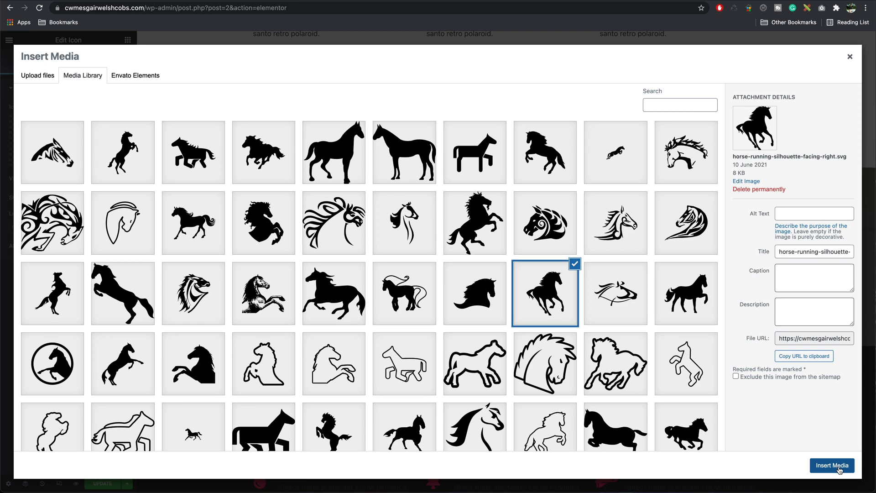
click(832, 465)
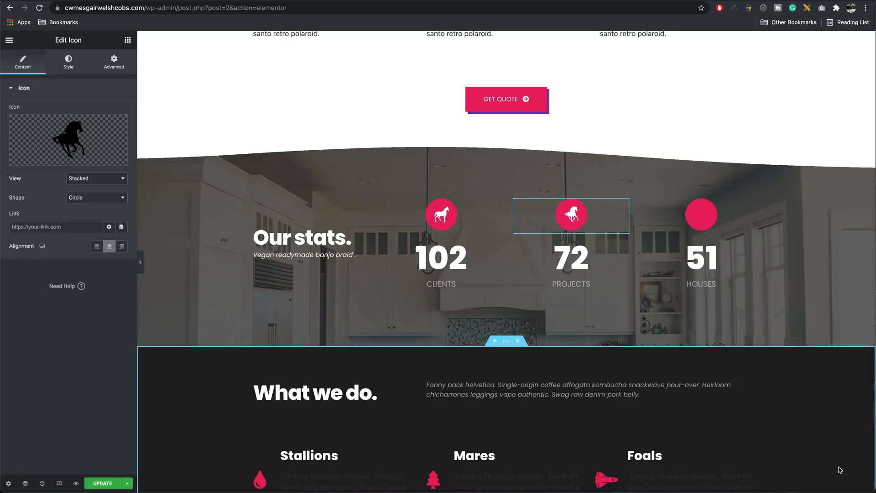